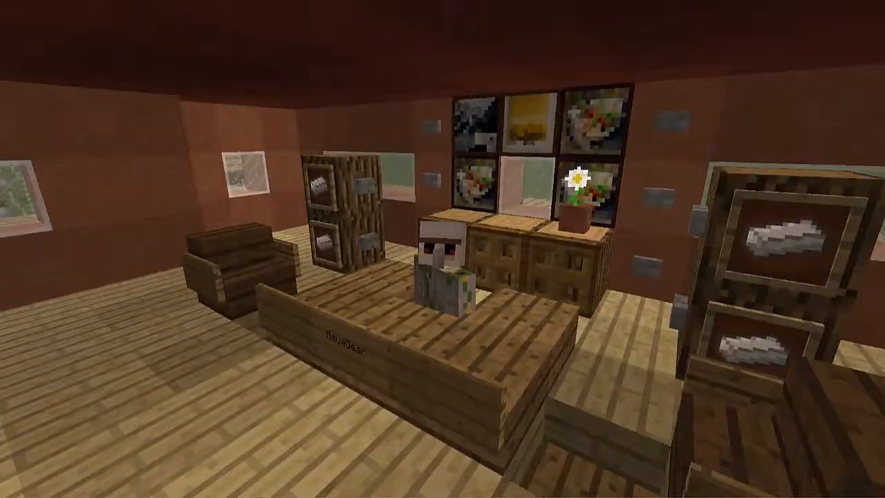
{"action": "mouse_move", "coordinate": [443, 249]}
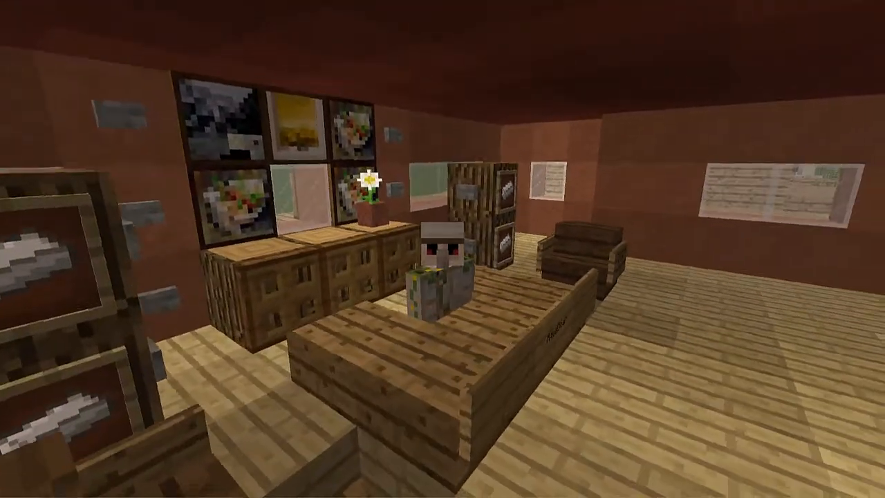
{"action": "mouse_move", "coordinate": [443, 249]}
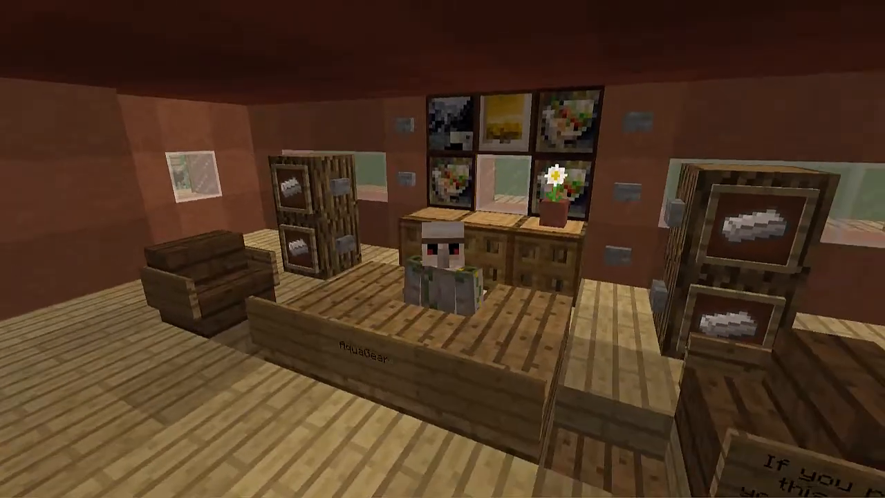
{"action": "mouse_move", "coordinate": [443, 249]}
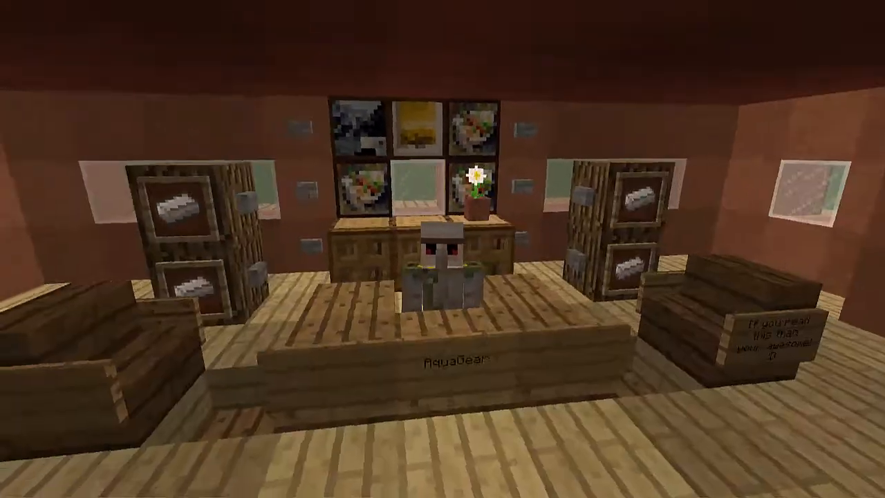
{"action": "mouse_move", "coordinate": [443, 249]}
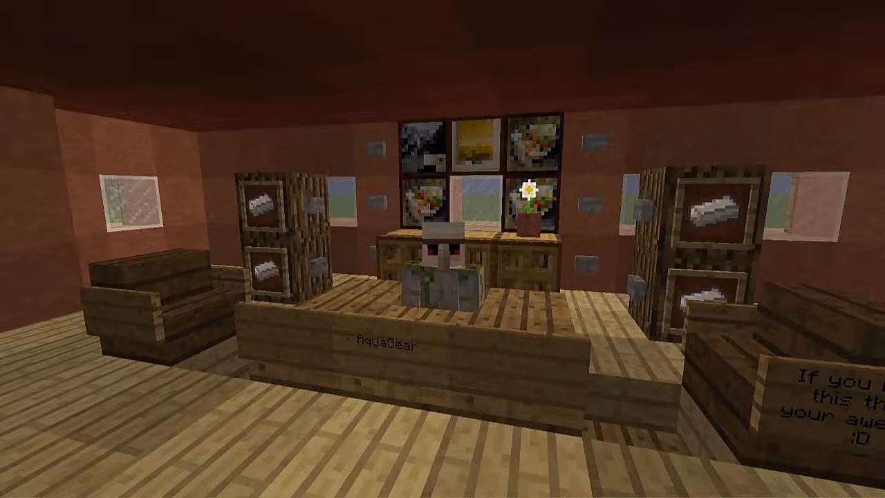
{"action": "mouse_move", "coordinate": [442, 249]}
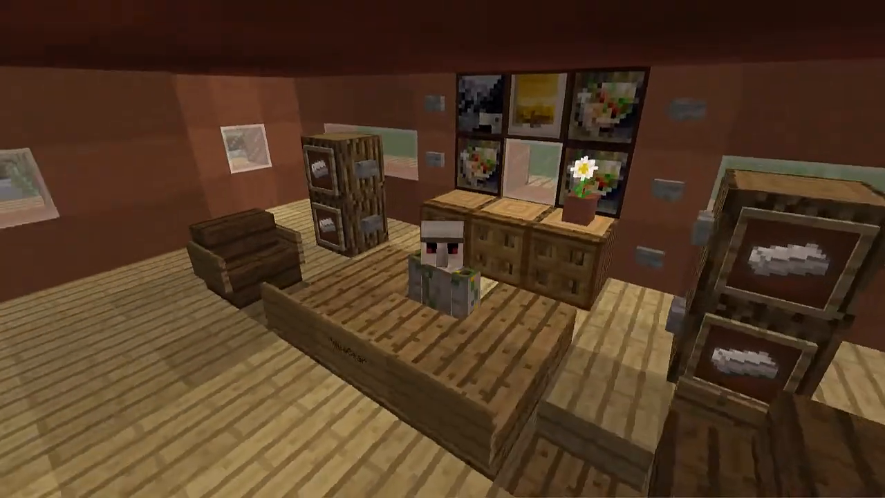
{"action": "mouse_move", "coordinate": [443, 249]}
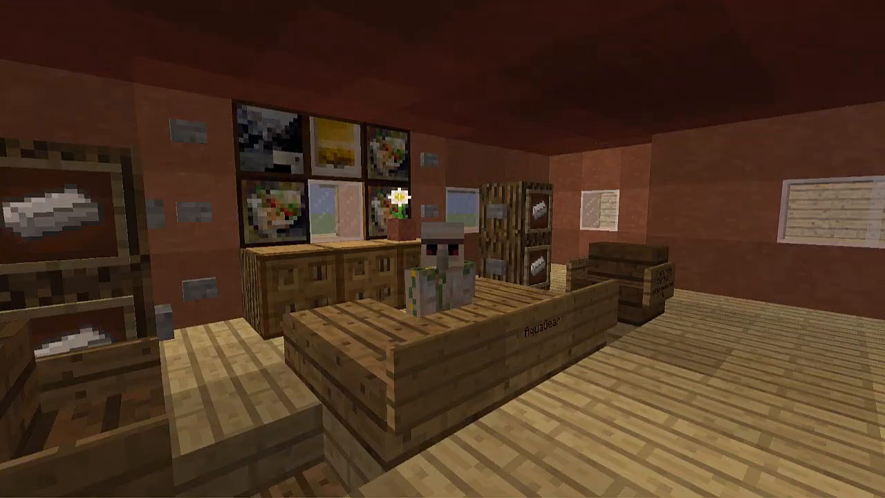